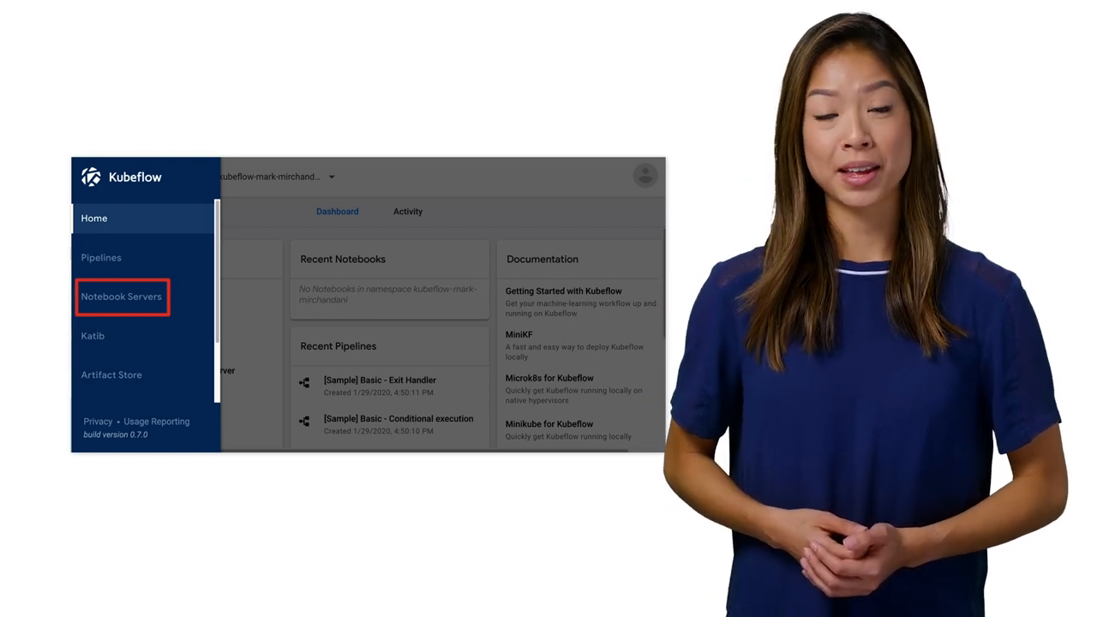
- Begin a new notebook server from the Notebook Servers list, named my-first-notebook with TensorFlow 1.14 CPU and 0.5 CPU
{"action": "left_click", "coordinate": [121, 297]}
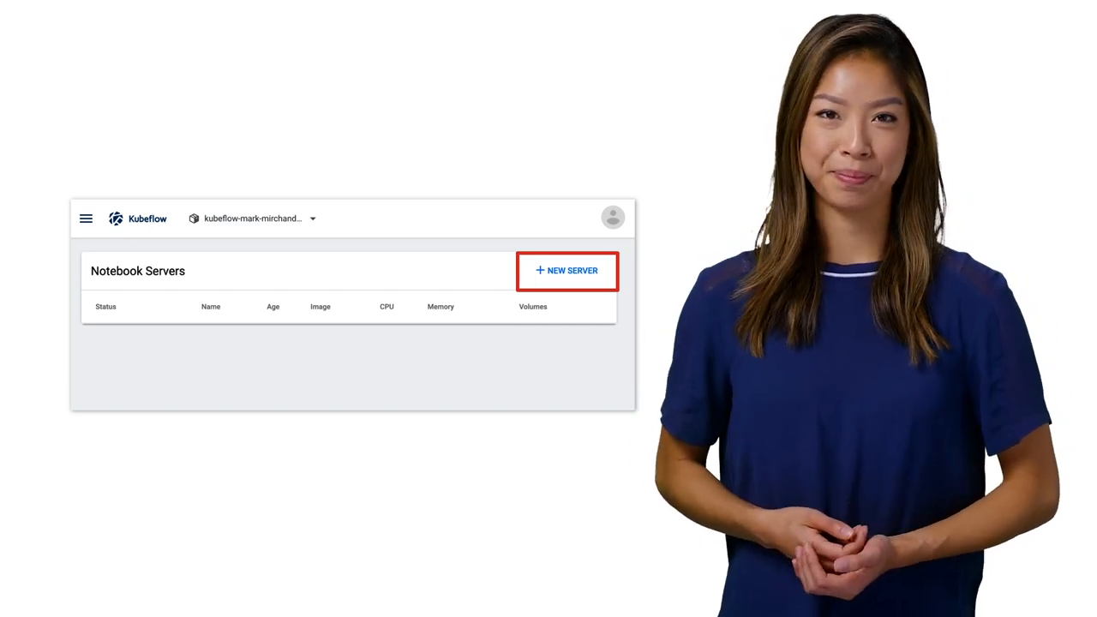
{"action": "left_click", "coordinate": [565, 271]}
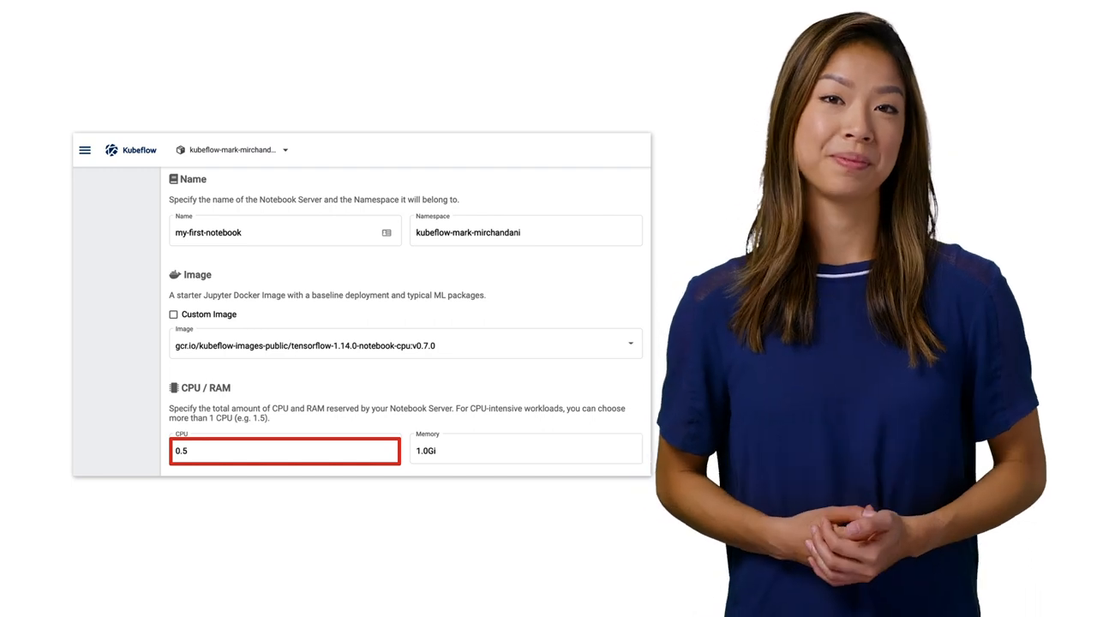
- Give the server 1.0Gi memory and confirm the existing workspace volume and Enable Shared Memory
{"action": "left_click", "coordinate": [525, 449]}
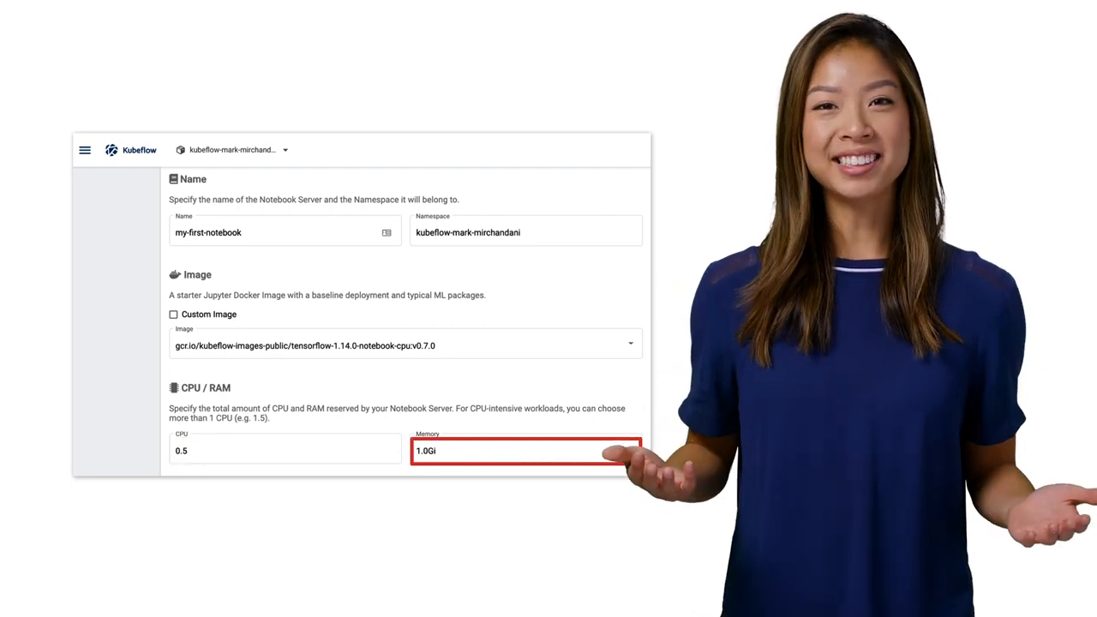
{"action": "scroll", "scroll_direction": "down", "scroll_amount": 3}
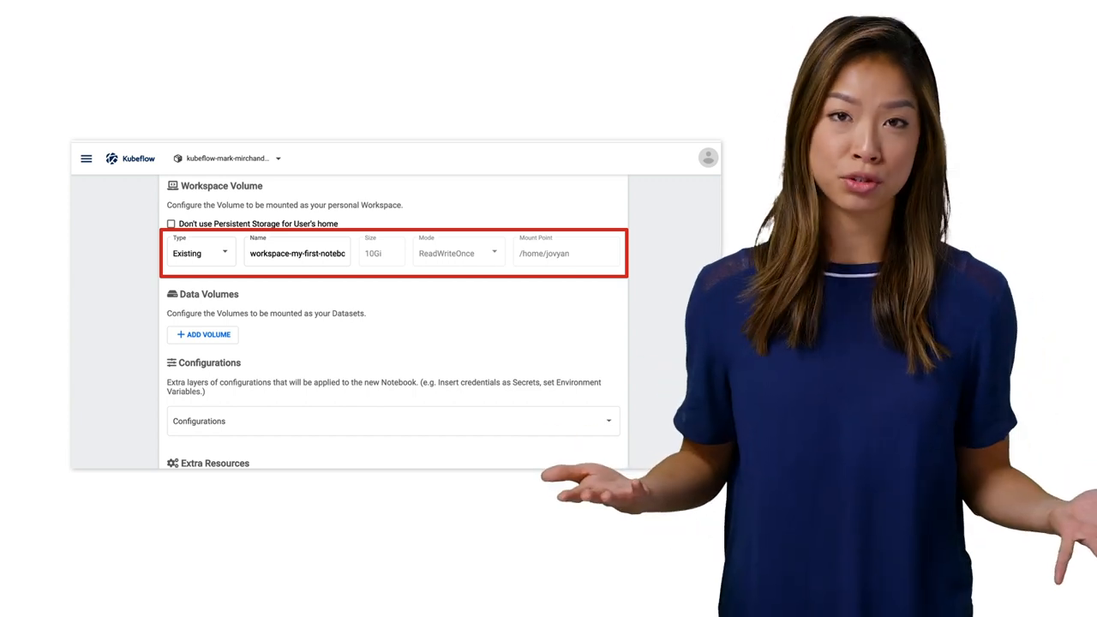
{"action": "scroll", "scroll_direction": "down", "scroll_amount": 3}
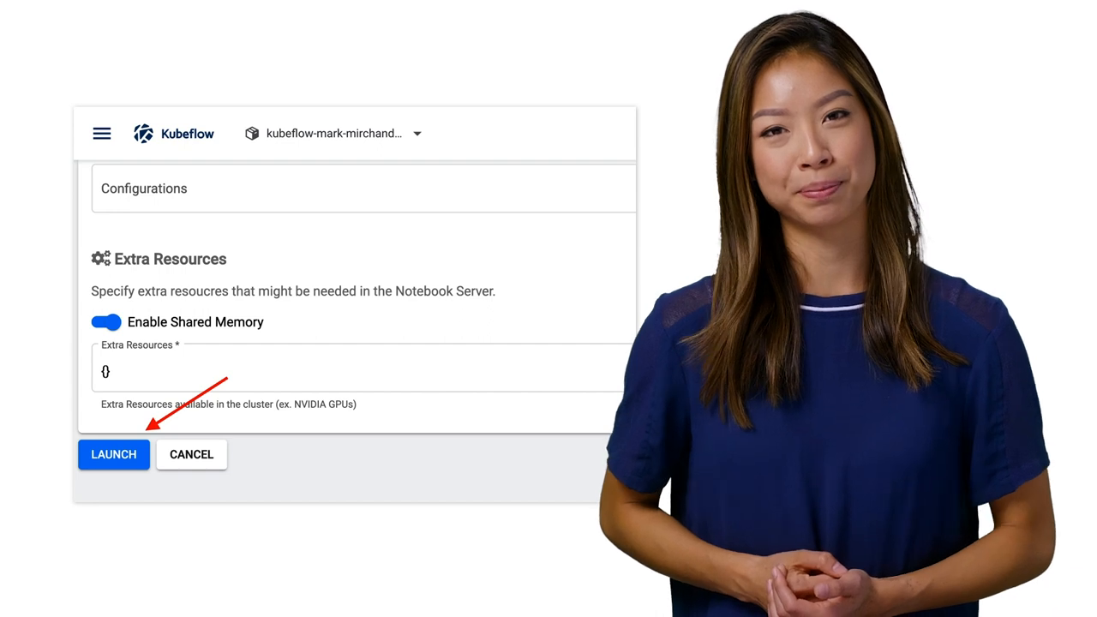
- Launch and connect to the server, then run MNIST_classifier so accuracy 0.9016 appears
{"action": "left_click", "coordinate": [113, 455]}
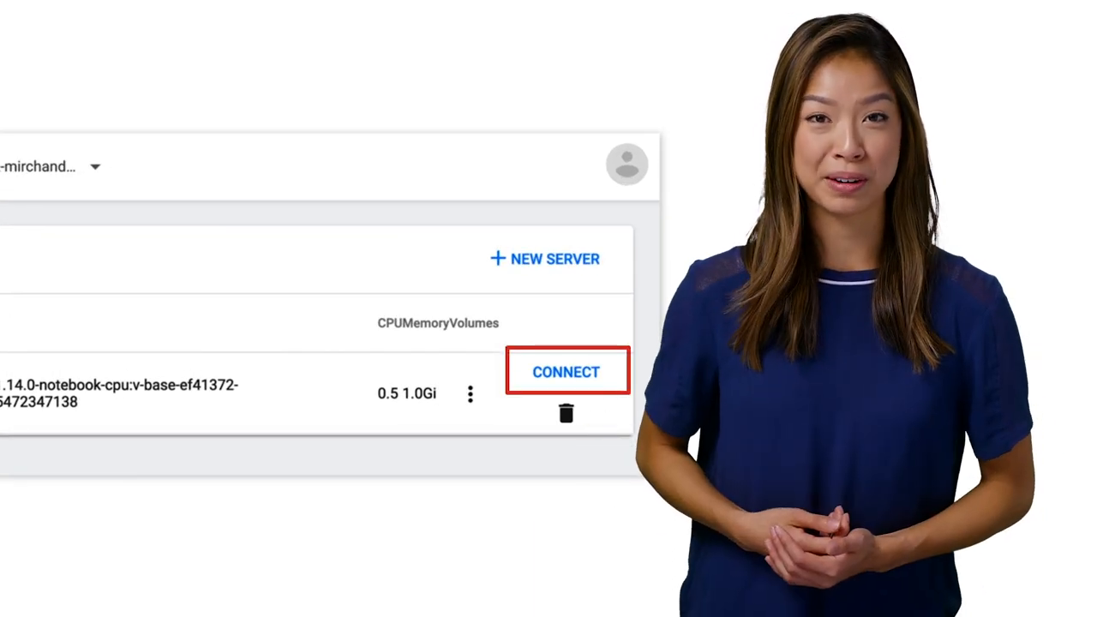
{"action": "left_click", "coordinate": [565, 371]}
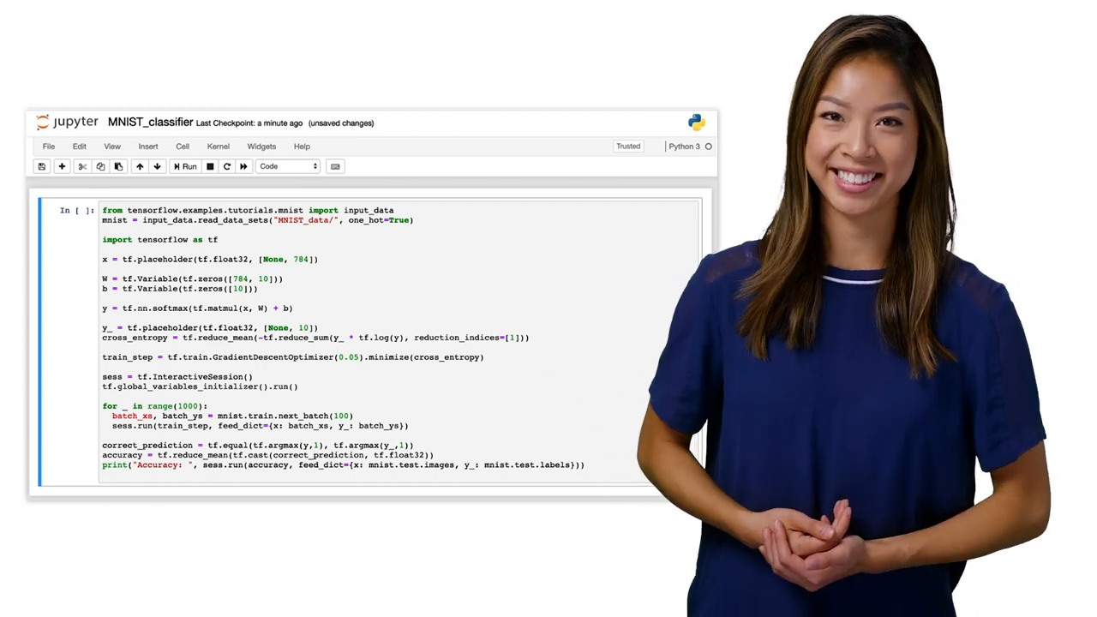
{"action": "left_click", "coordinate": [186, 167]}
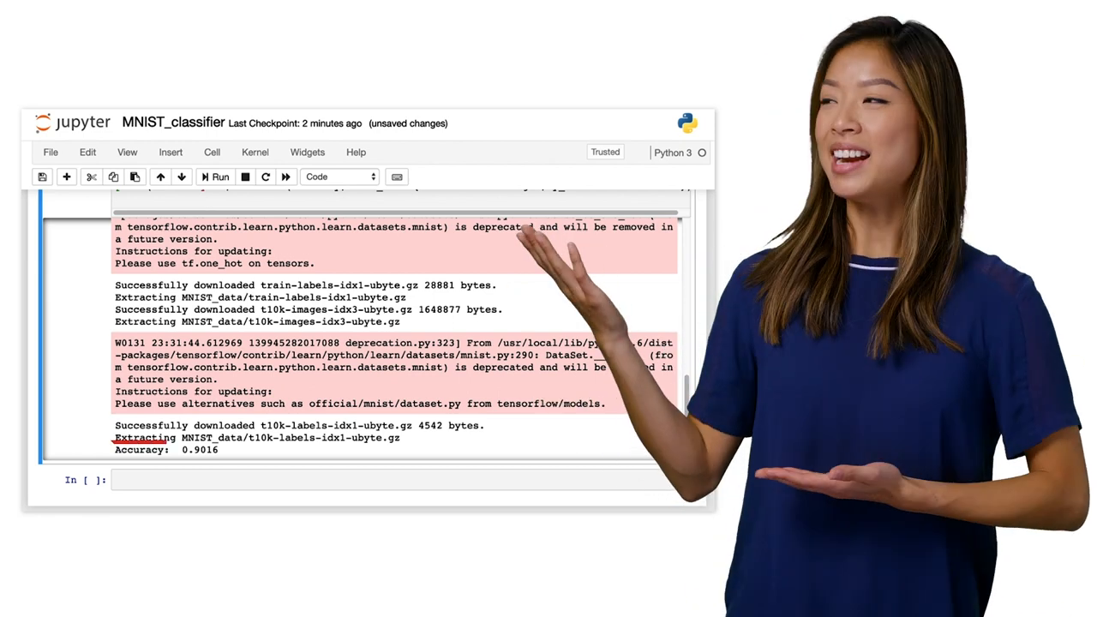